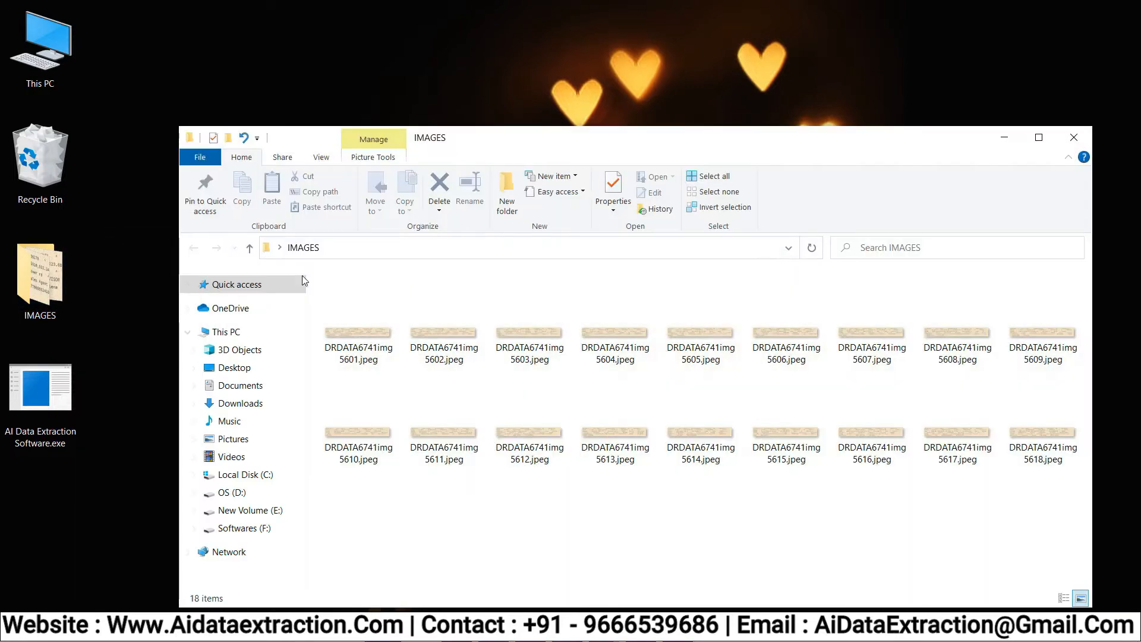
- Preview a scanned image, then bring up options for the empty EXCEL FILES folder
right_click(357, 332)
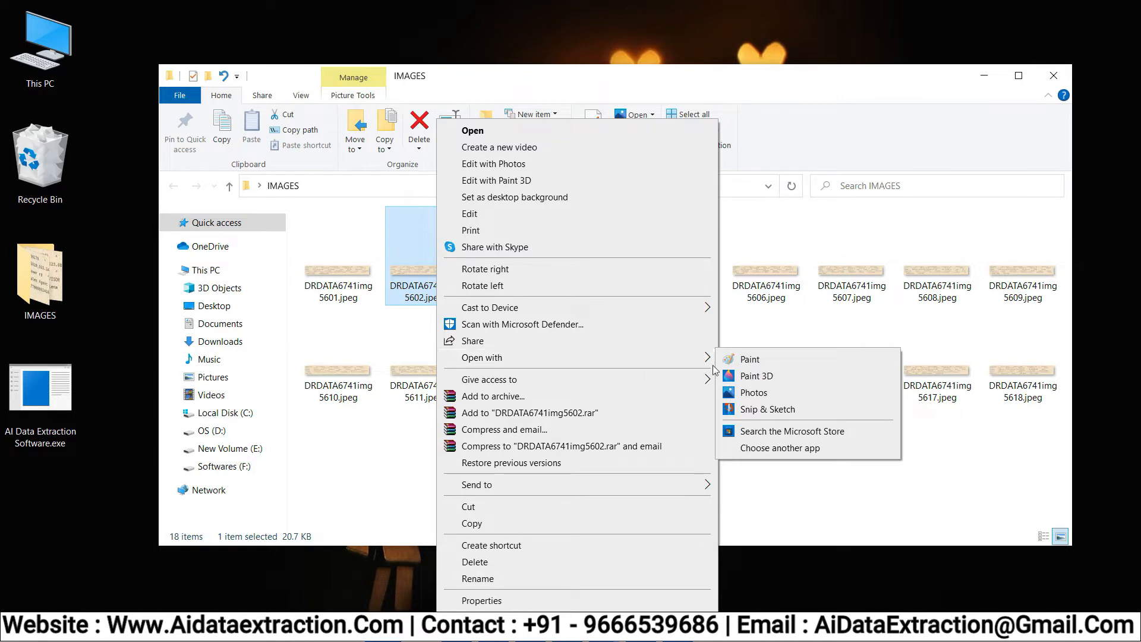
click(748, 358)
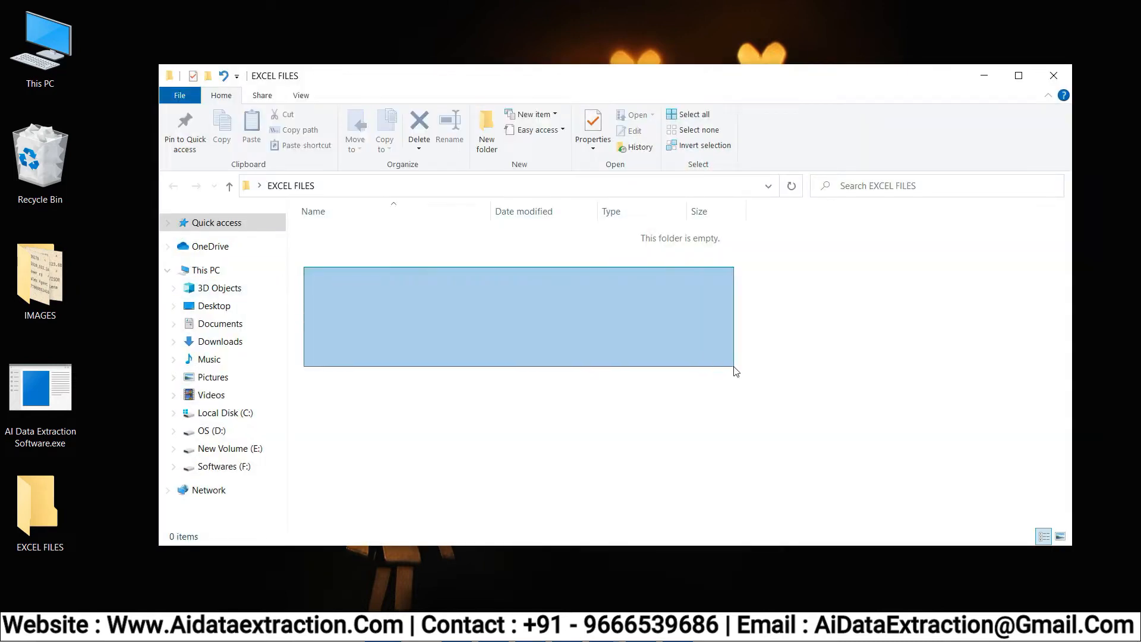
right_click(39, 386)
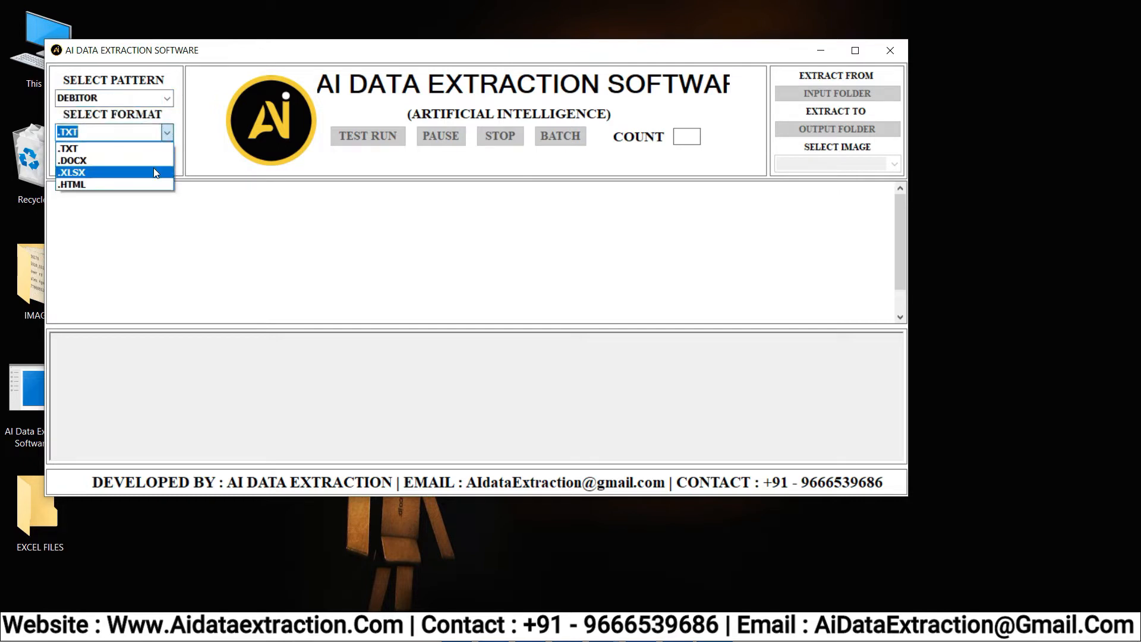
- Select .XLSX output, IMAGES as input folder, and EXCEL FILES as output folder
click(72, 172)
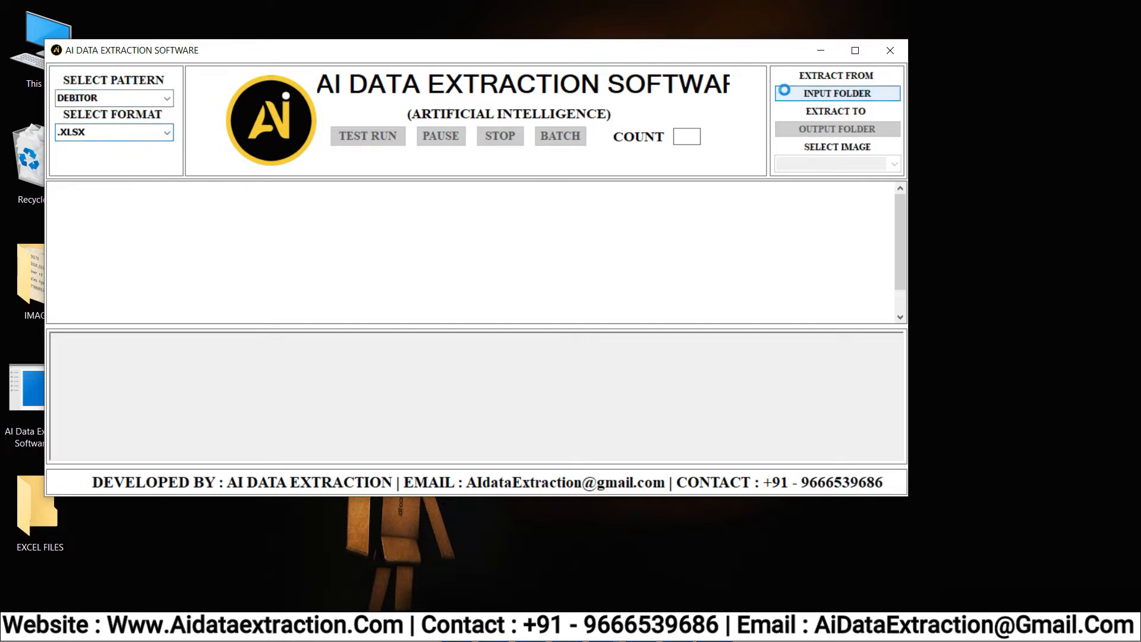
click(837, 94)
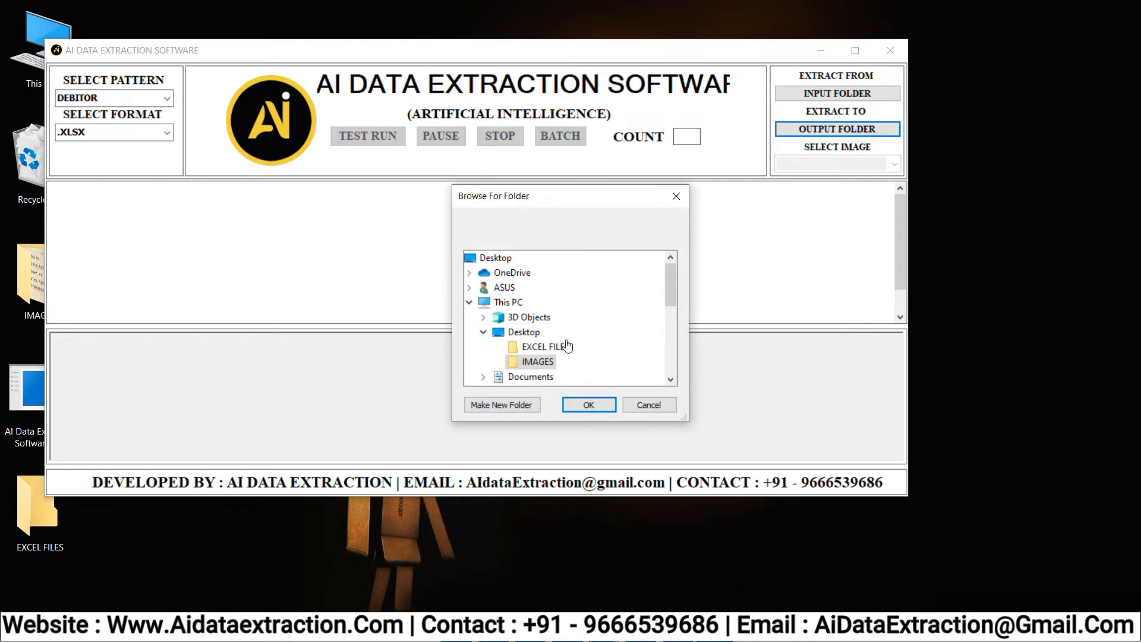
click(587, 405)
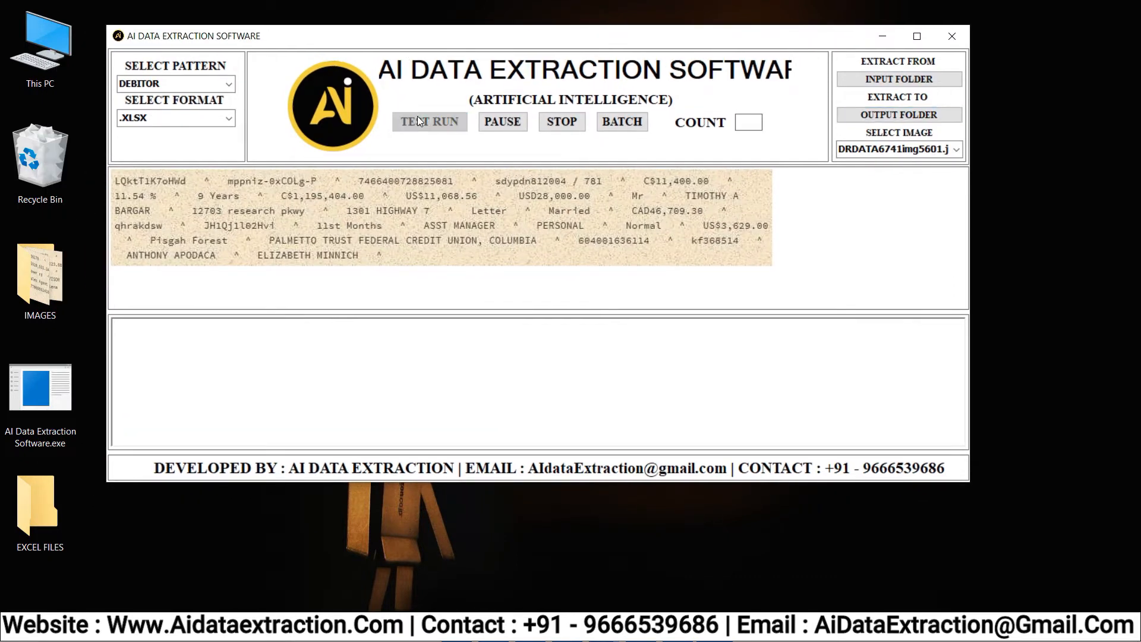
- Test-extract the first image's record as caret-separated text, then pause and acknowledge
click(428, 121)
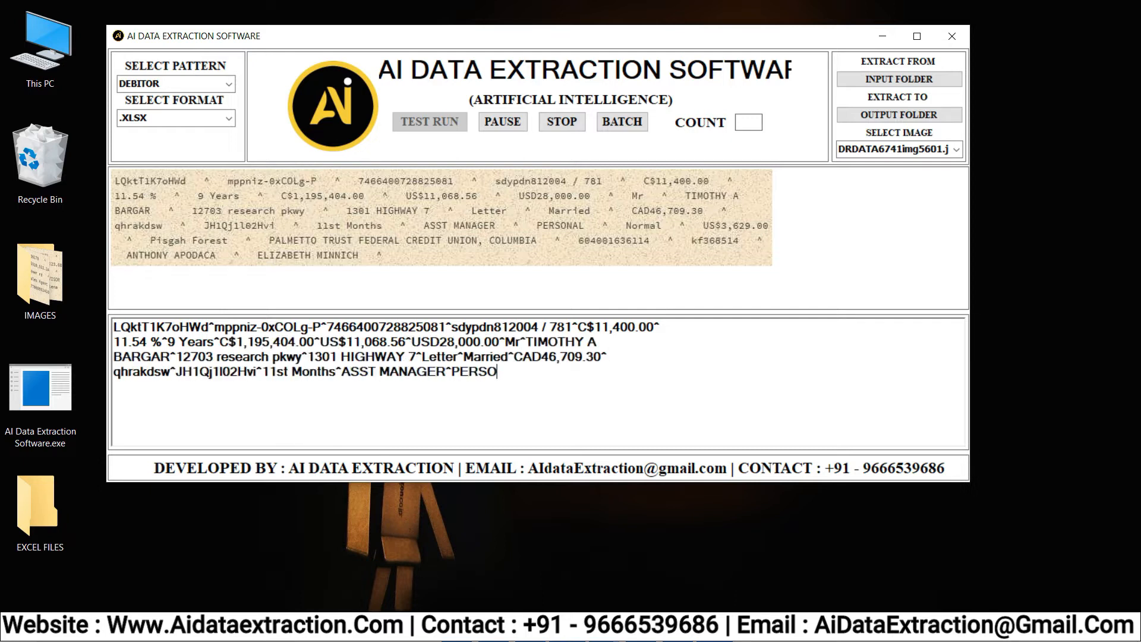
text(NAL^Normal^US$3,629.00^Pisgah Forest^PALMETTO TRUST FEDERAL CR)
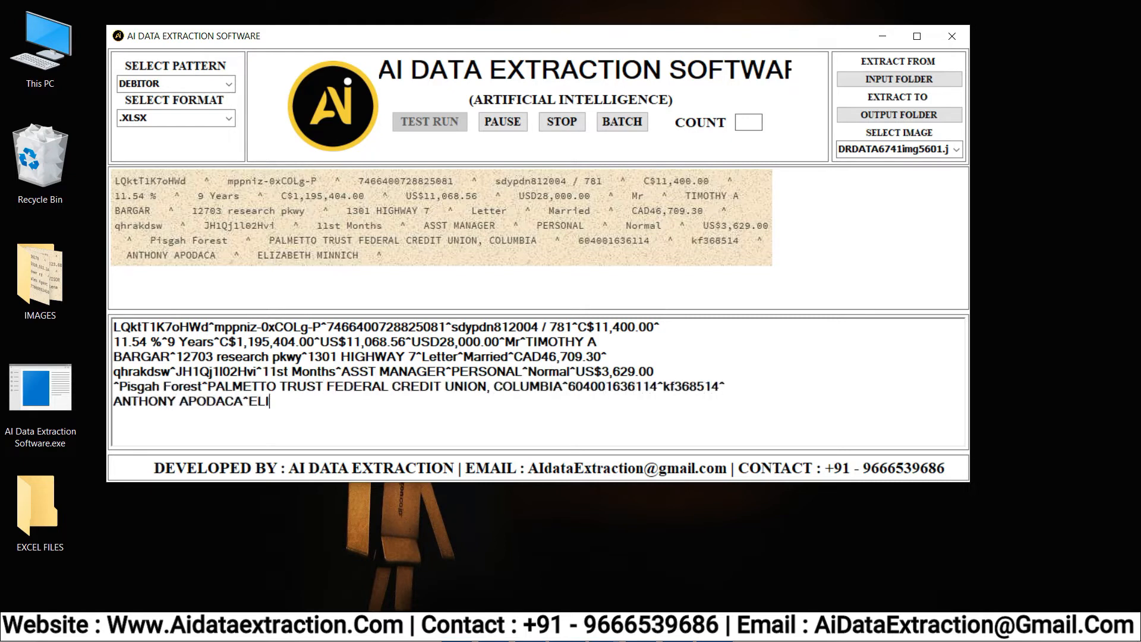
text(ZABETH MINNICH^)
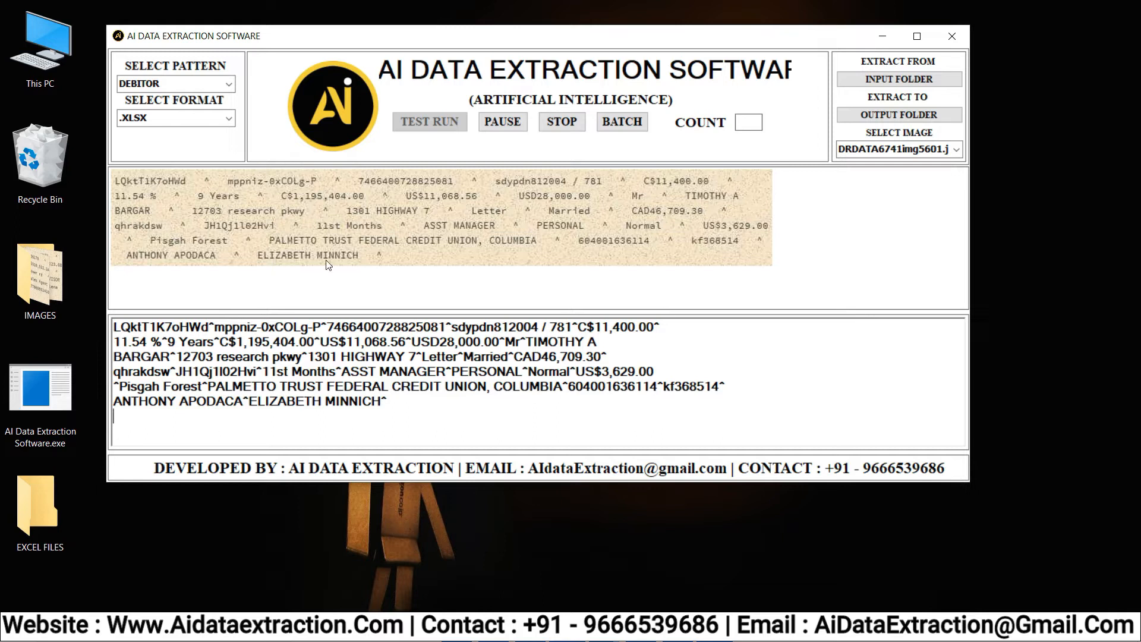
click(502, 121)
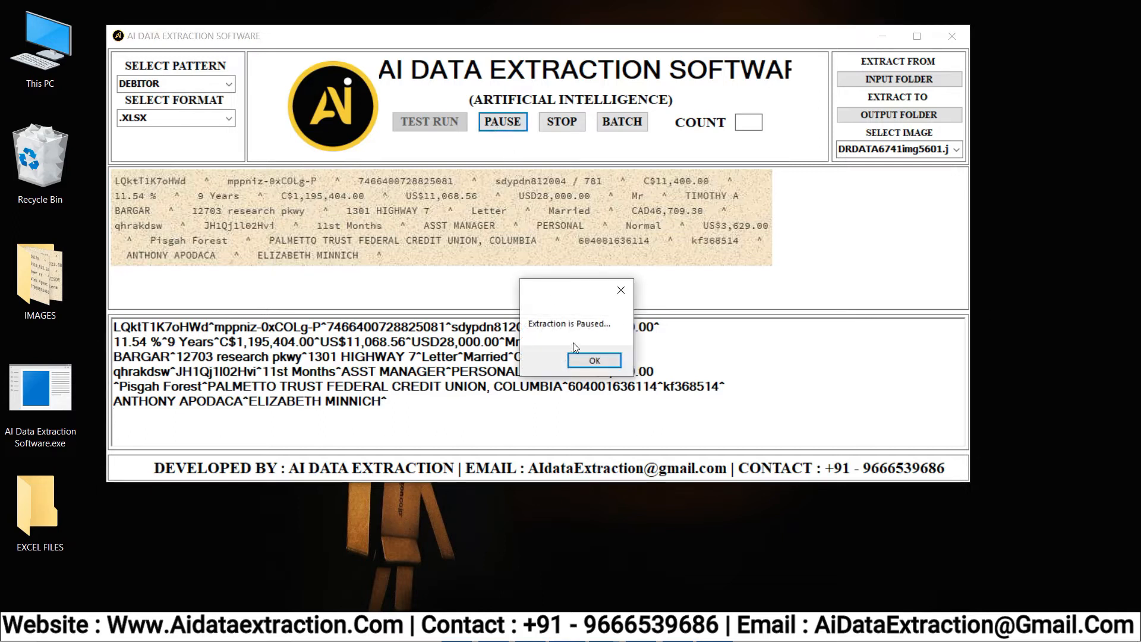
click(561, 121)
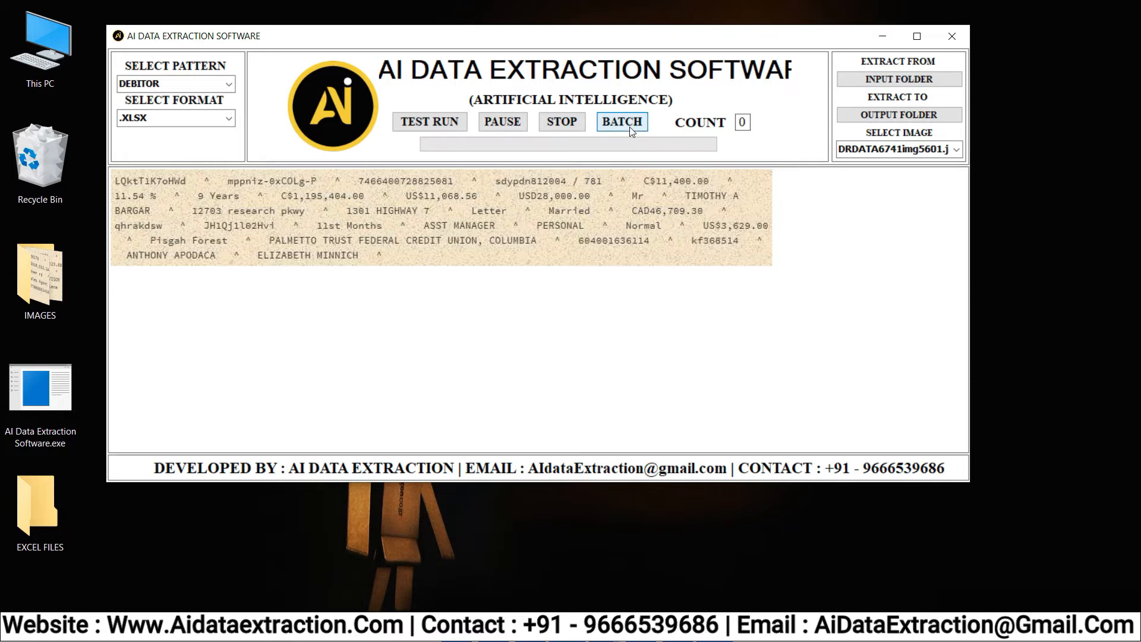
- Batch-extract all 18 scanned images and dismiss the Extraction is Completed message
click(620, 121)
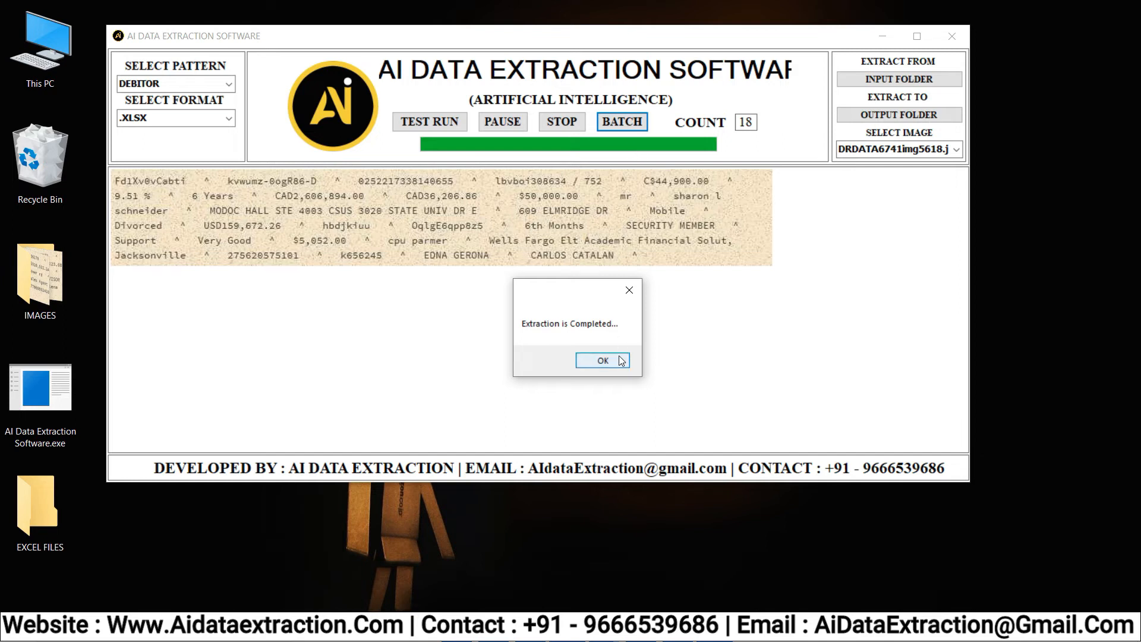
click(602, 360)
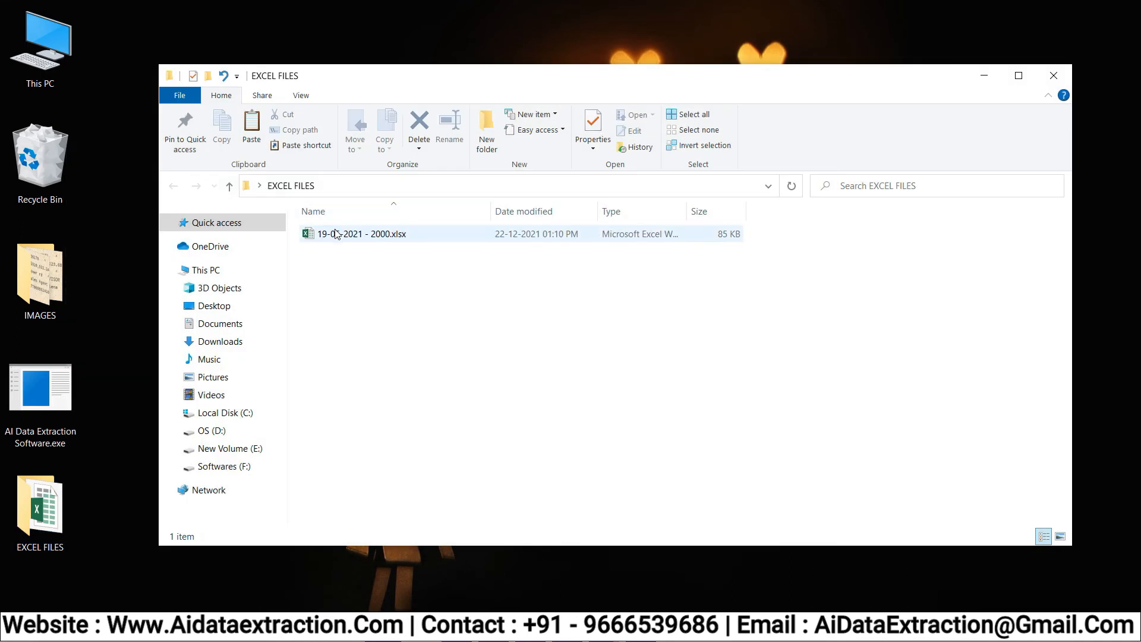
- Open the generated 85 KB XLSX workbook in Excel
double_click(361, 233)
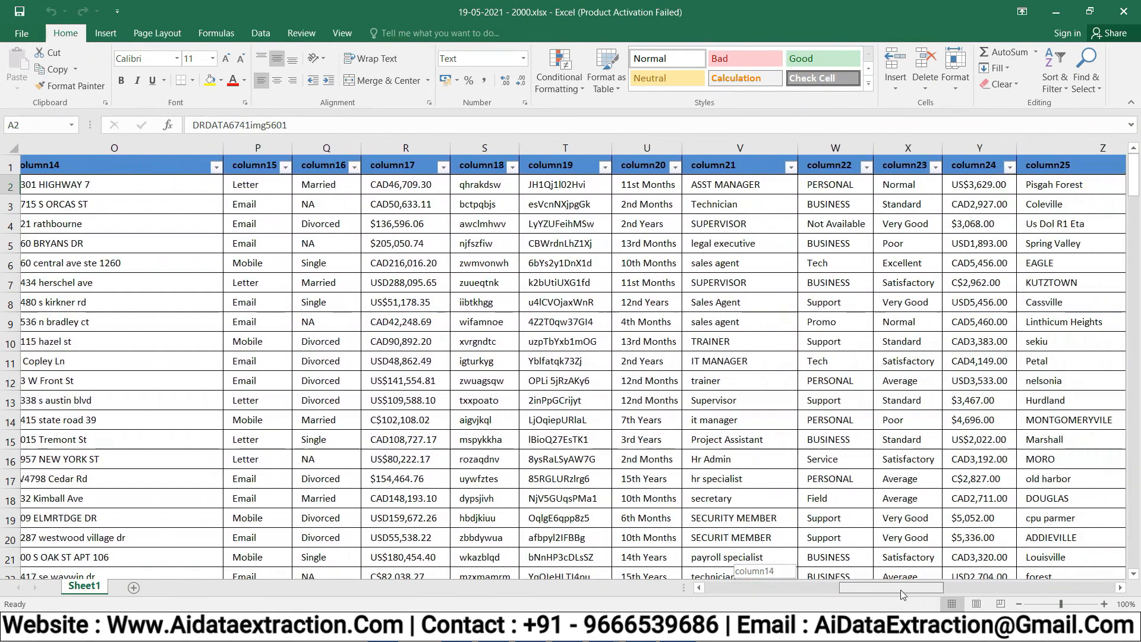
scroll(right, 3)
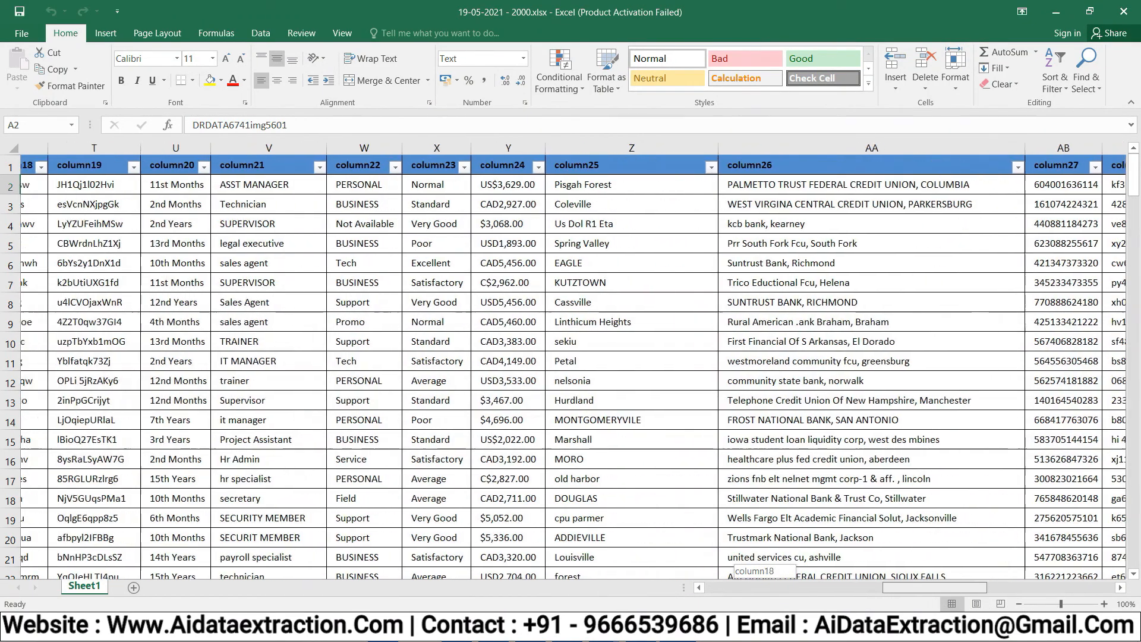
scroll(left, 3)
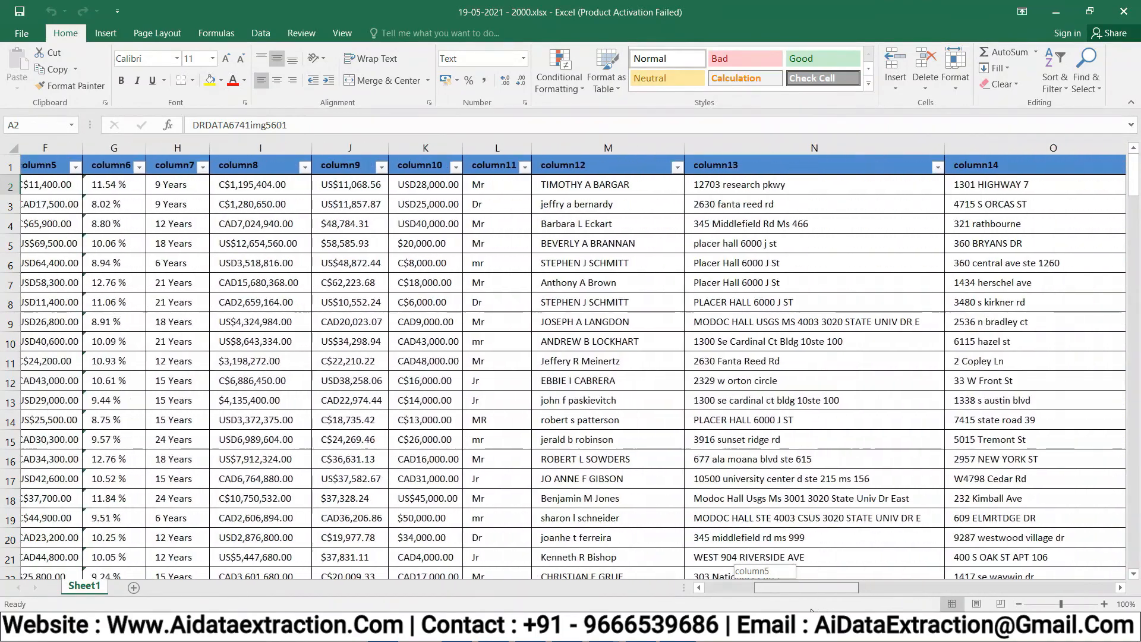